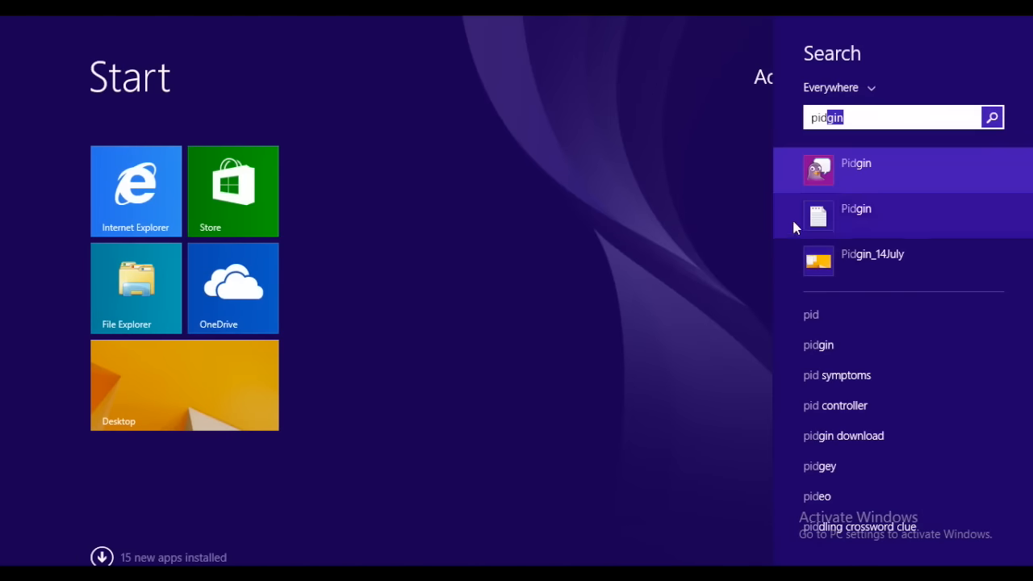
Launch Pidgin from the Start screen search results
click(856, 163)
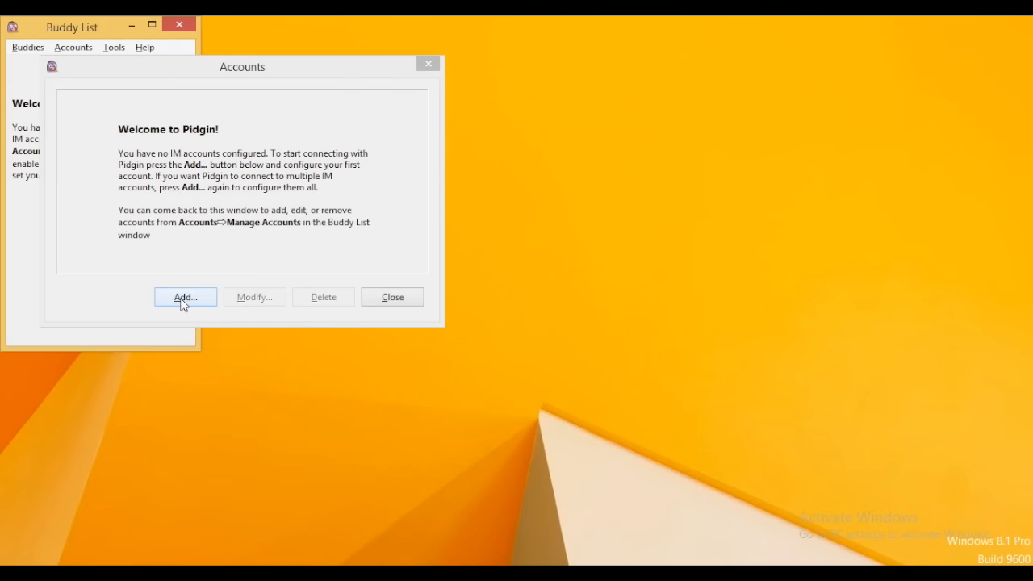
Begin a new account, review the Proxy settings and return to the Basic login options
click(184, 297)
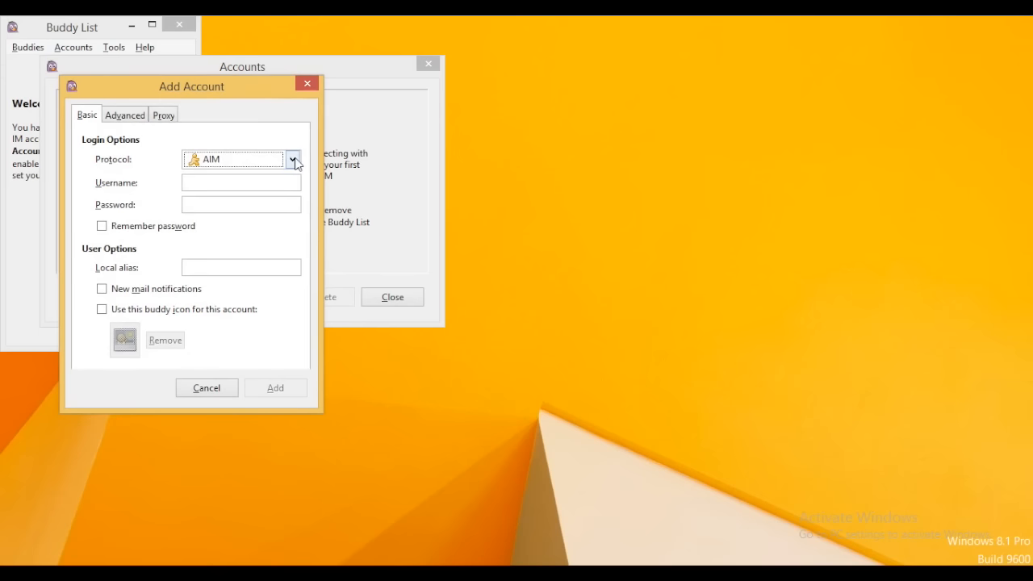
mouse_move(124, 114)
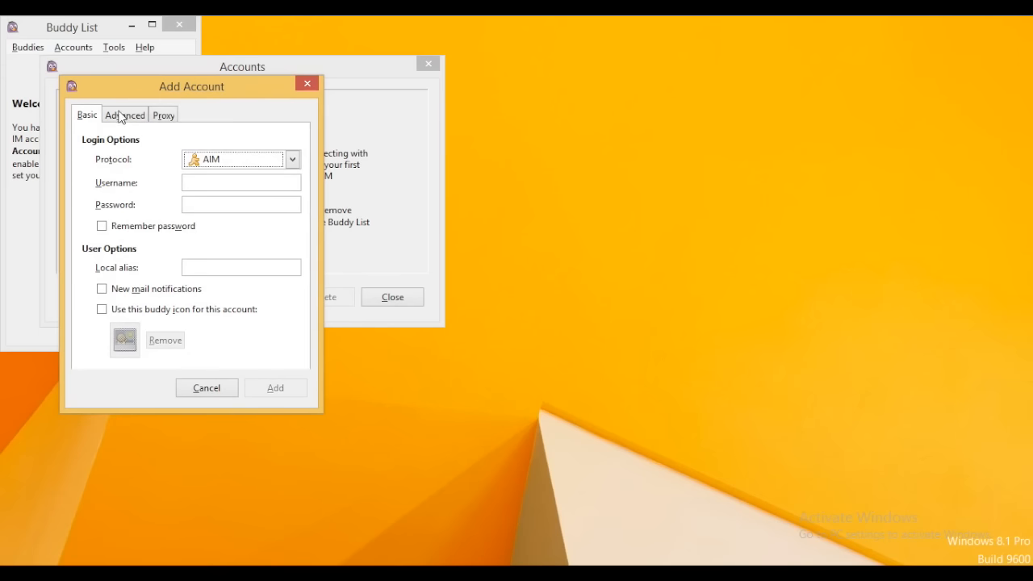
click(163, 113)
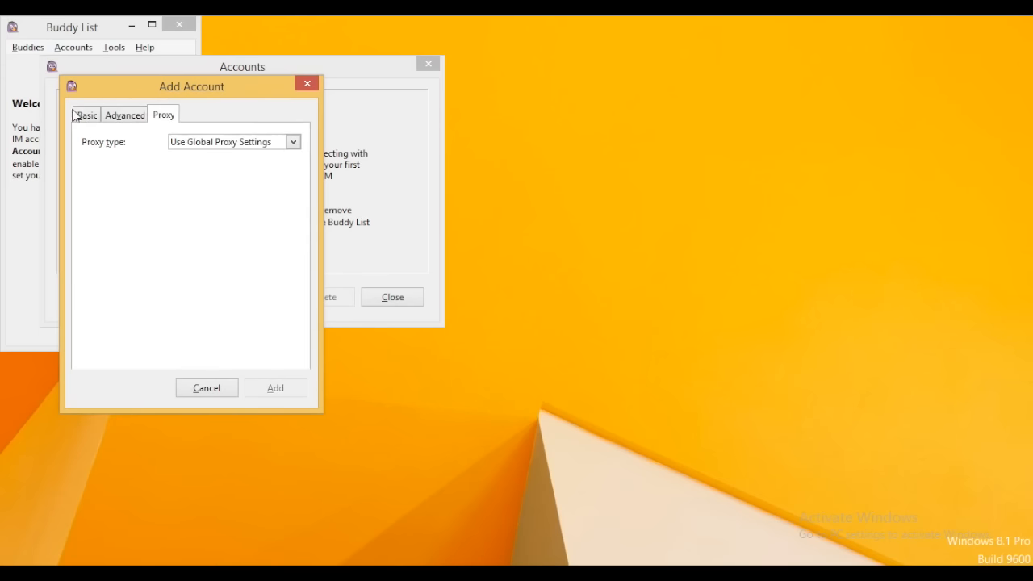
click(86, 114)
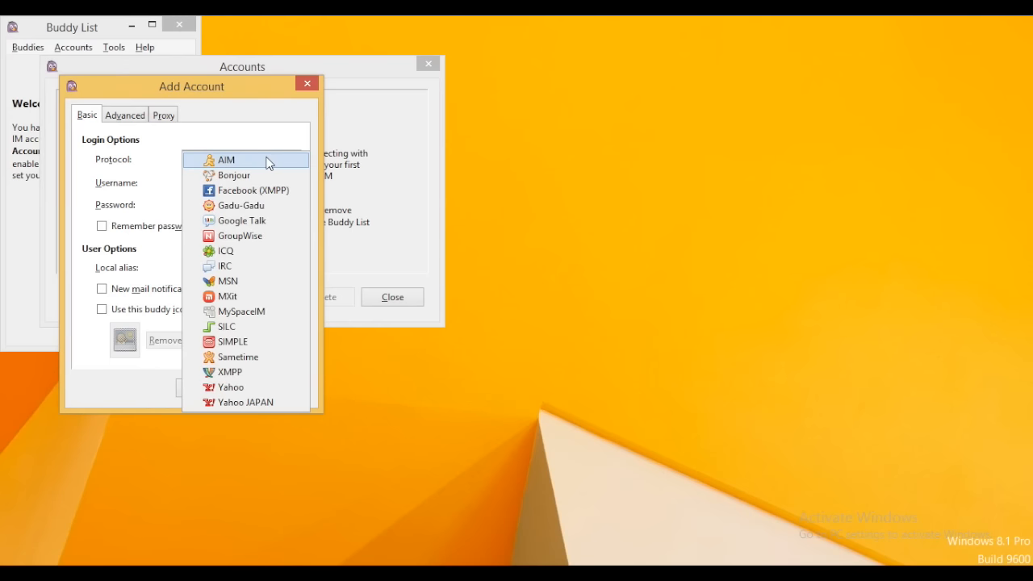
mouse_move(240, 220)
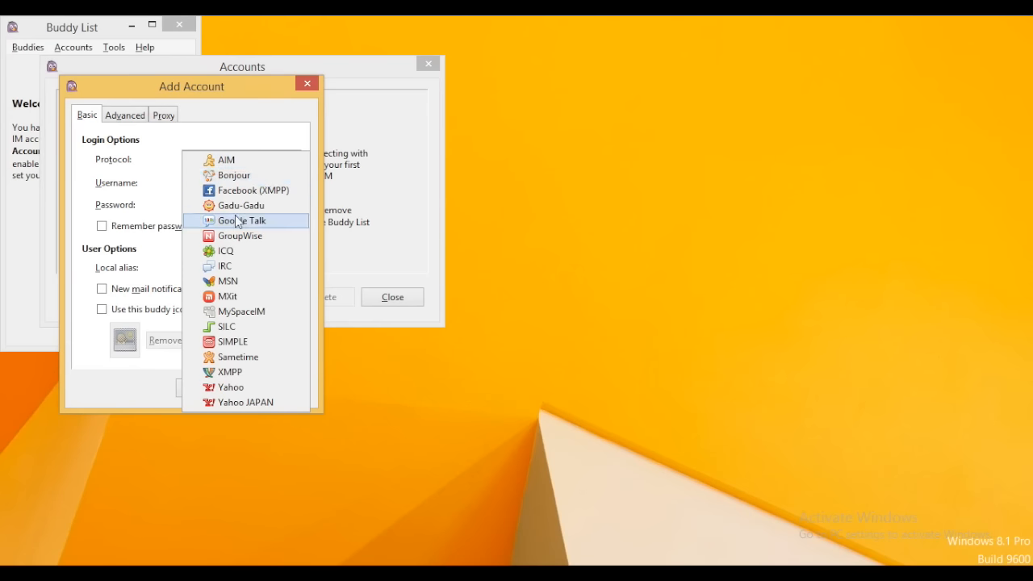
mouse_move(238, 235)
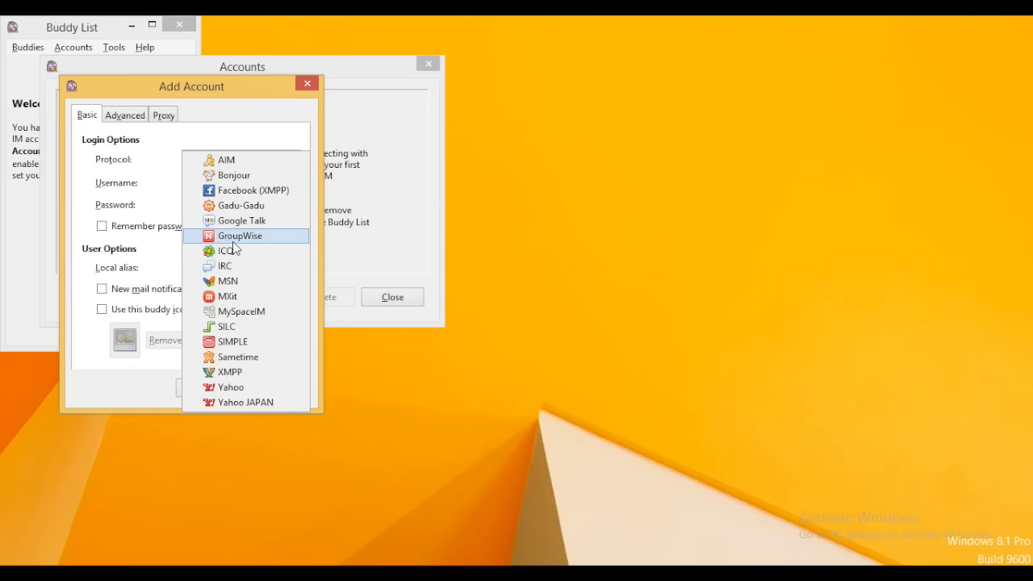
mouse_move(229, 280)
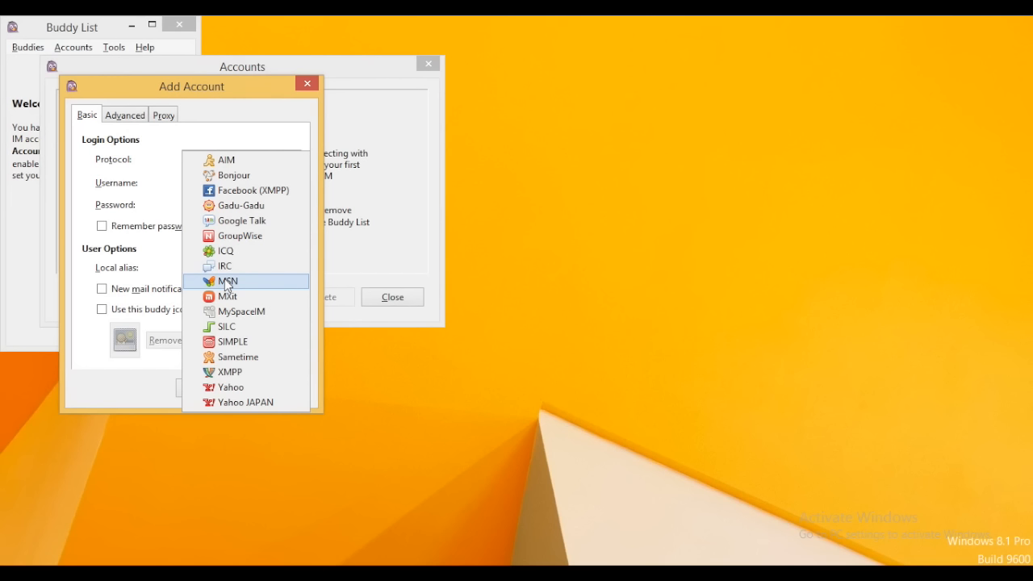
mouse_move(224, 264)
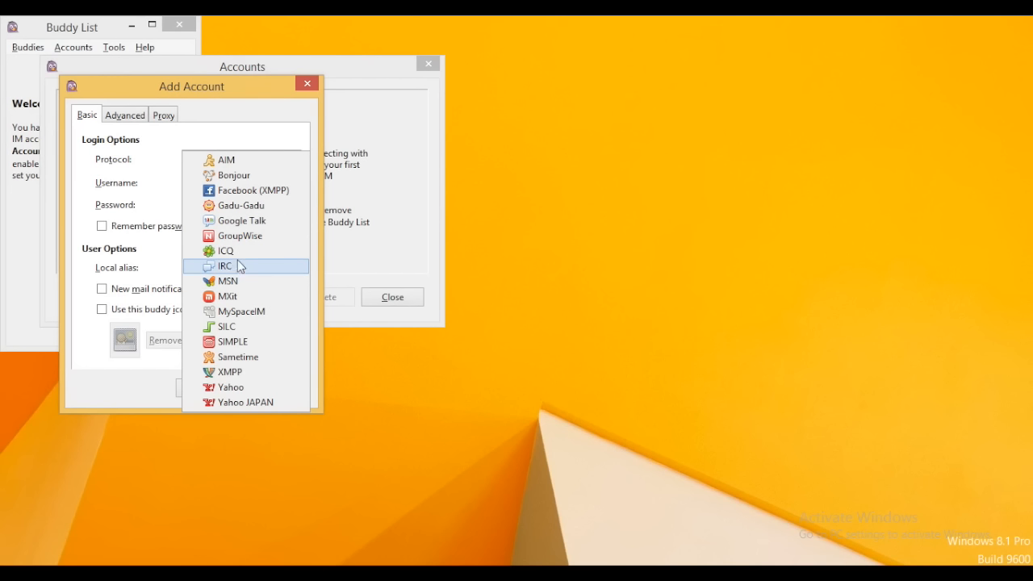
mouse_move(243, 219)
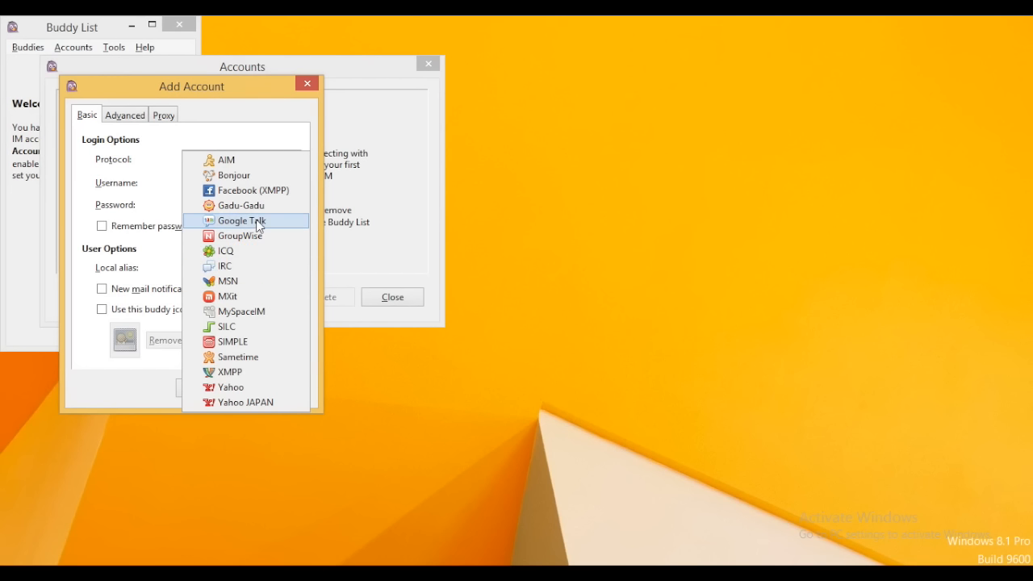
Choose Google Talk with username test360.130, domain gmail.com, resource test and a password
click(241, 220)
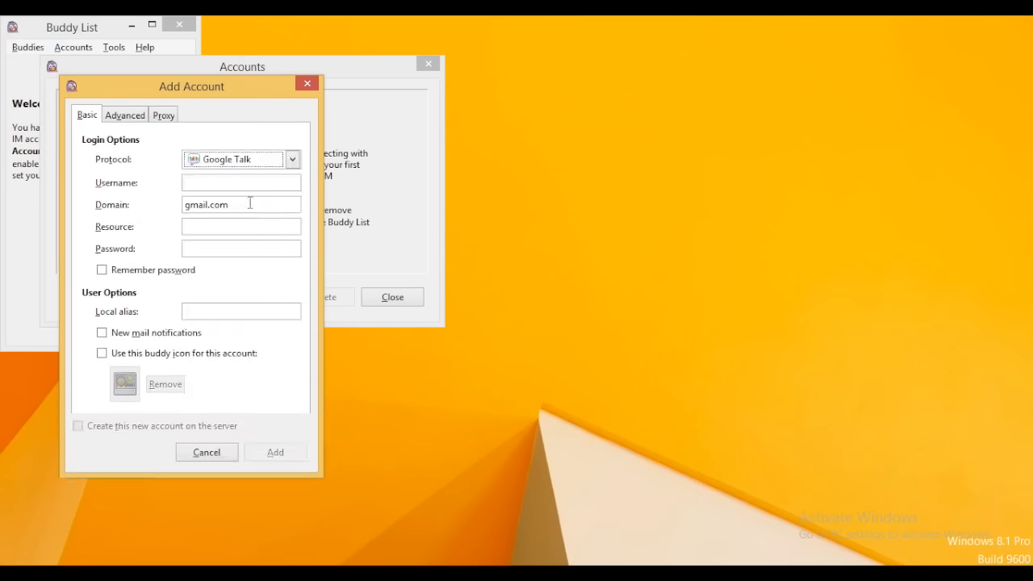
click(240, 182)
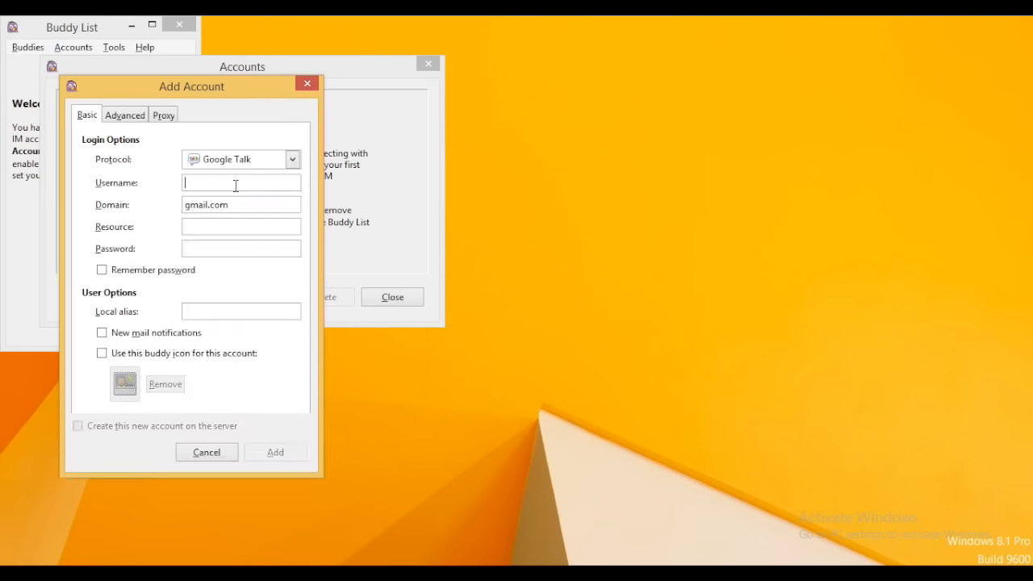
text(test)
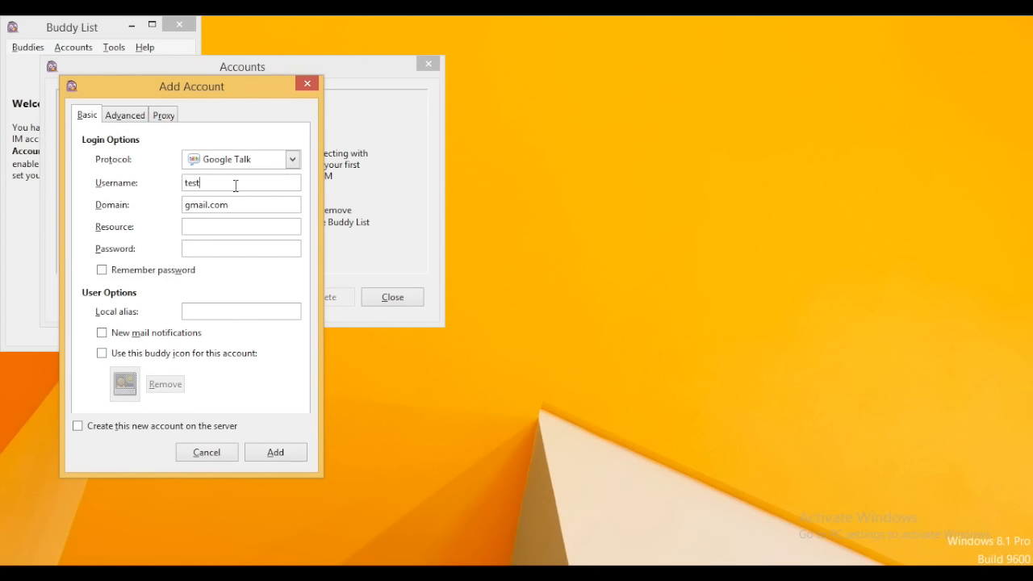
text(360.130)
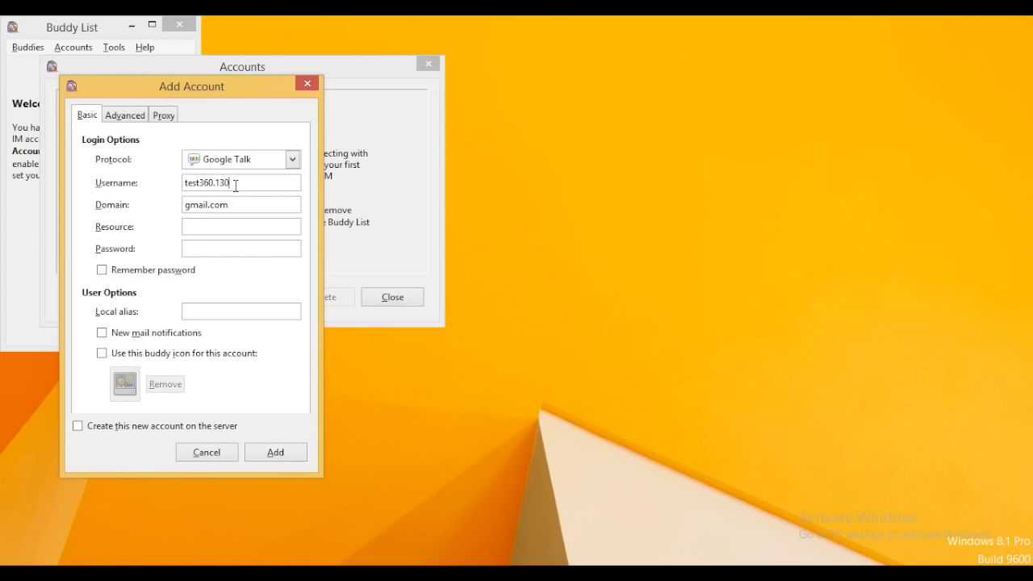
click(240, 226)
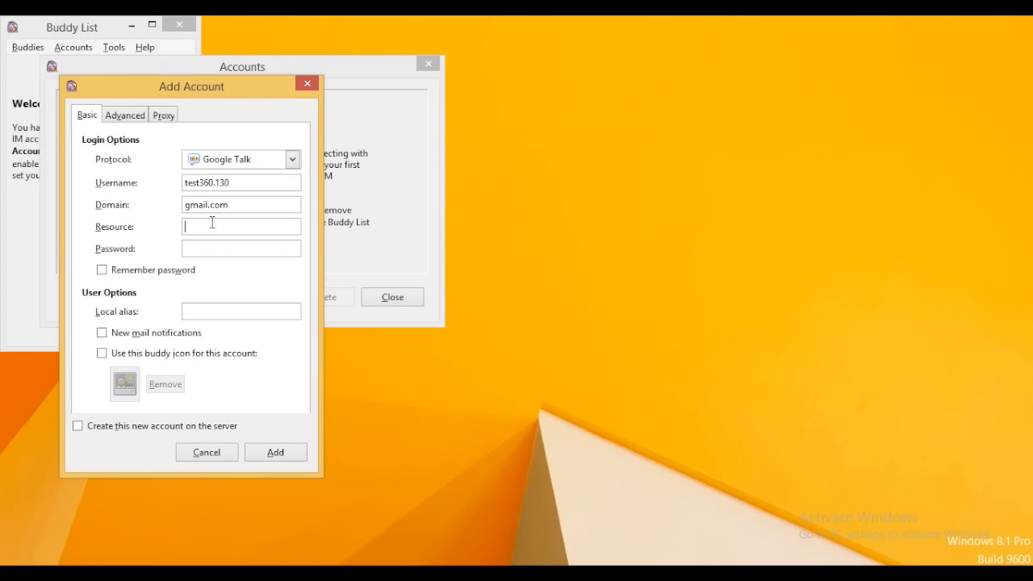
text(test)
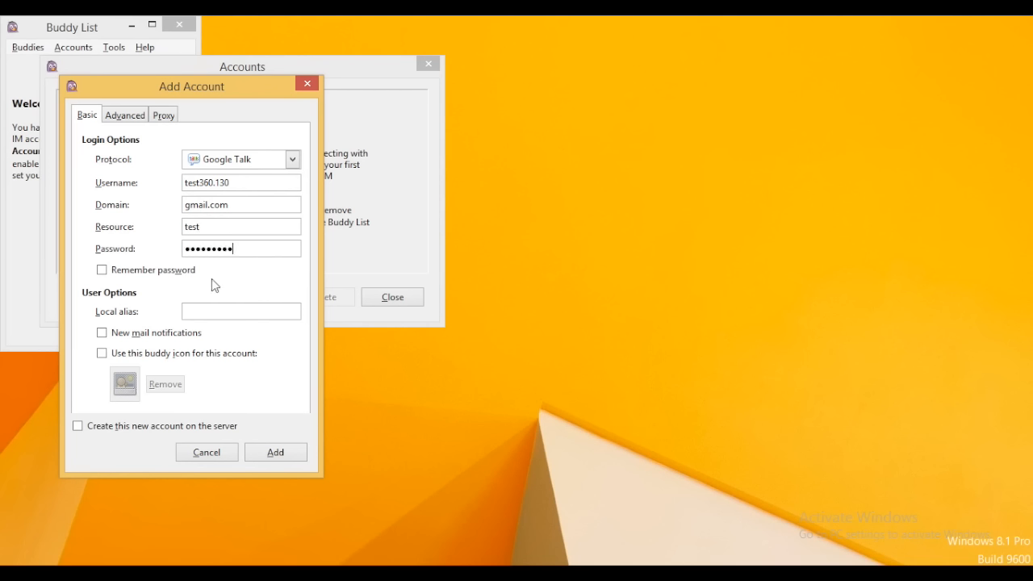
click(102, 352)
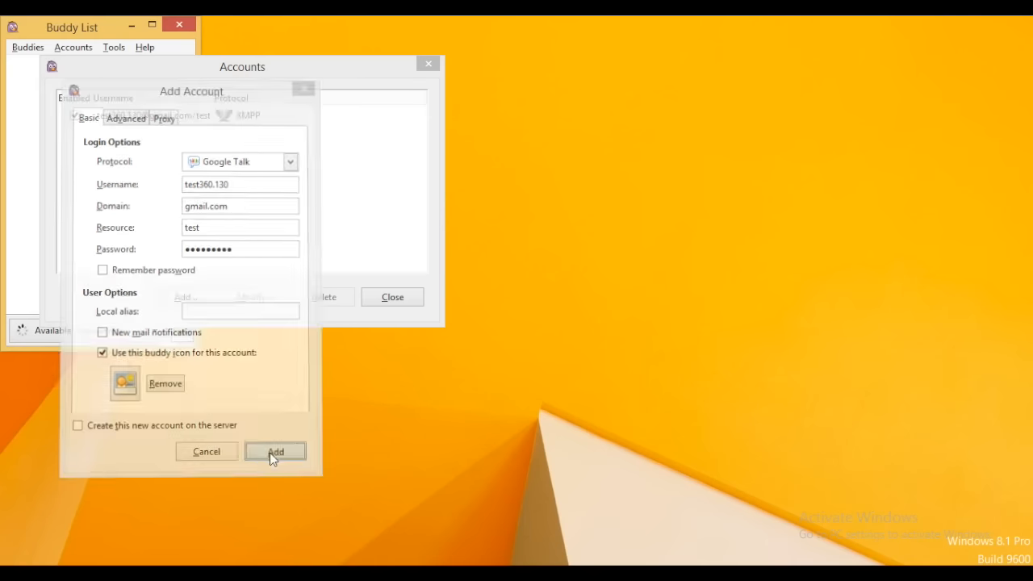
Create the Google Talk account and move the Accounts window clear of the chat
click(274, 452)
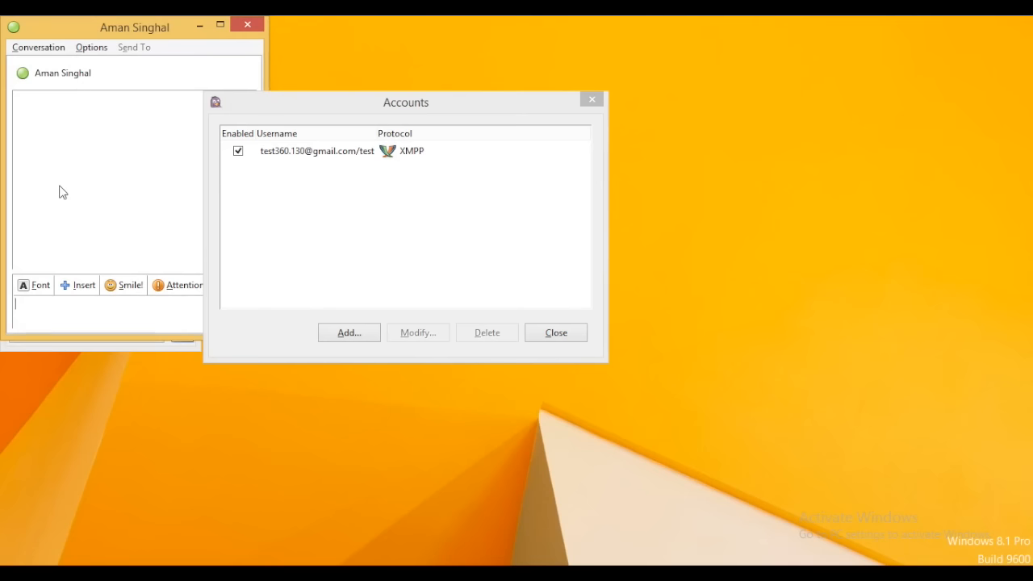
mouse_move(307, 116)
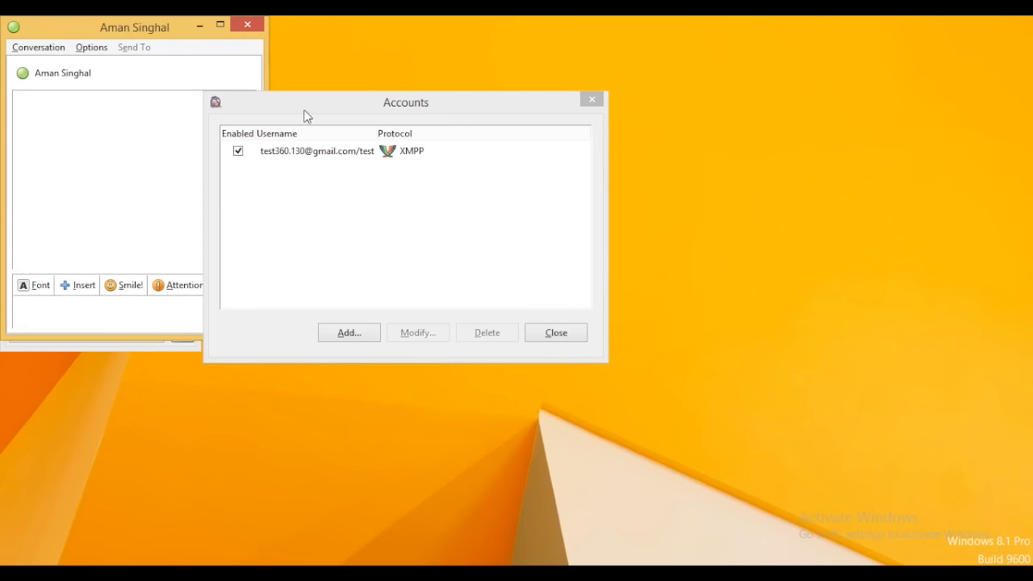
drag(406, 103, 531, 149)
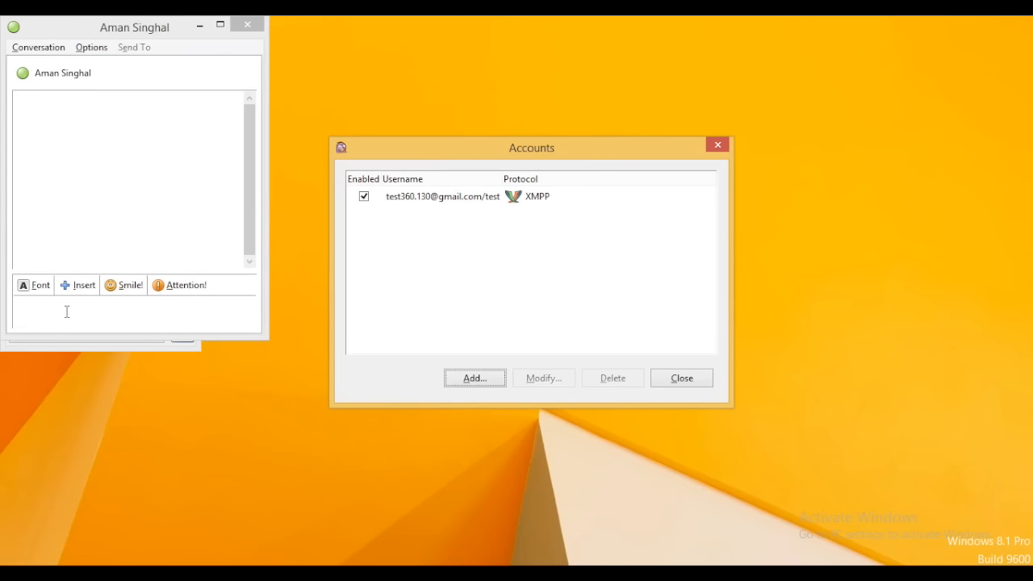
mouse_move(179, 285)
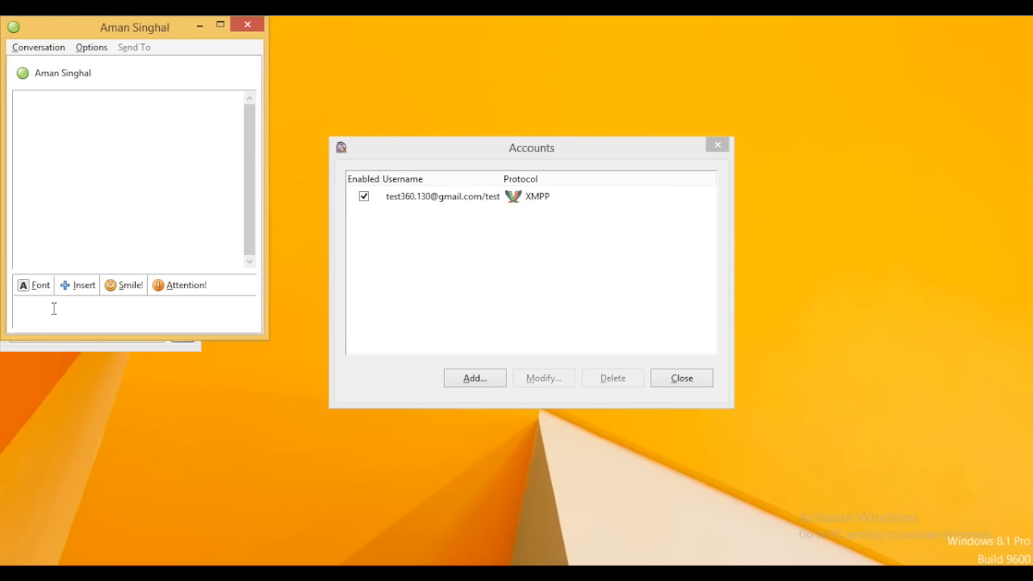
text(hi)
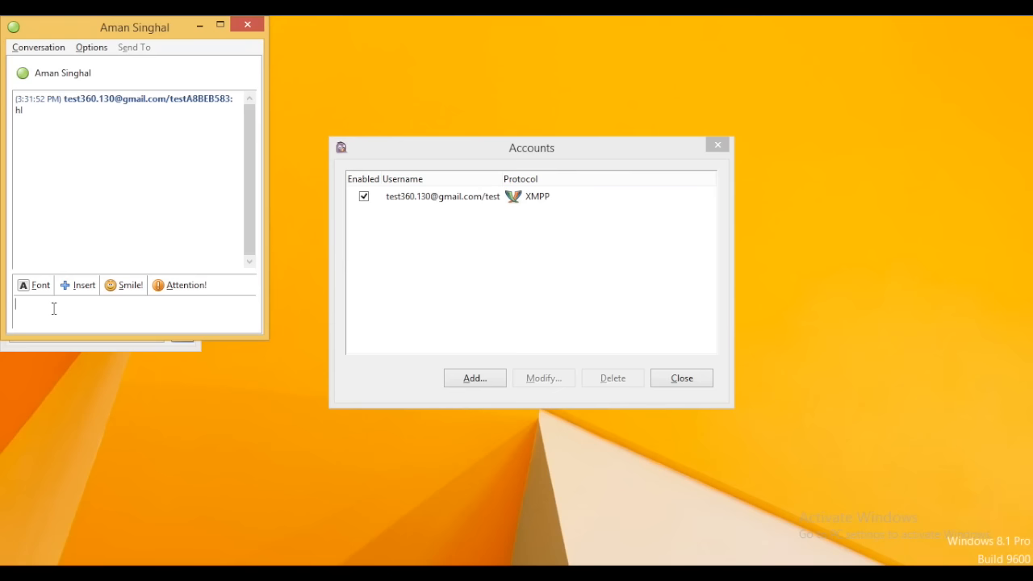
mouse_move(78, 284)
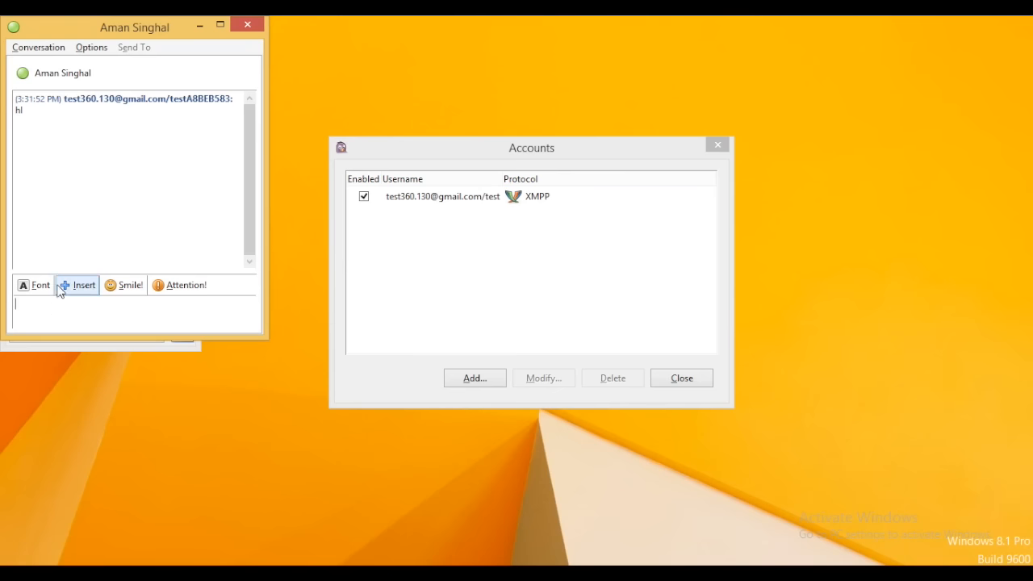
click(123, 284)
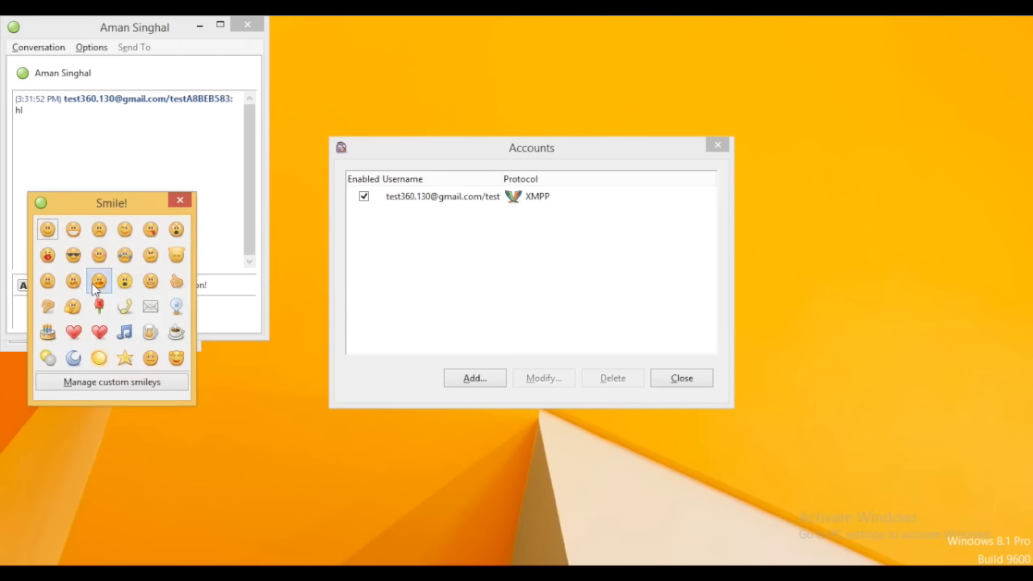
click(99, 280)
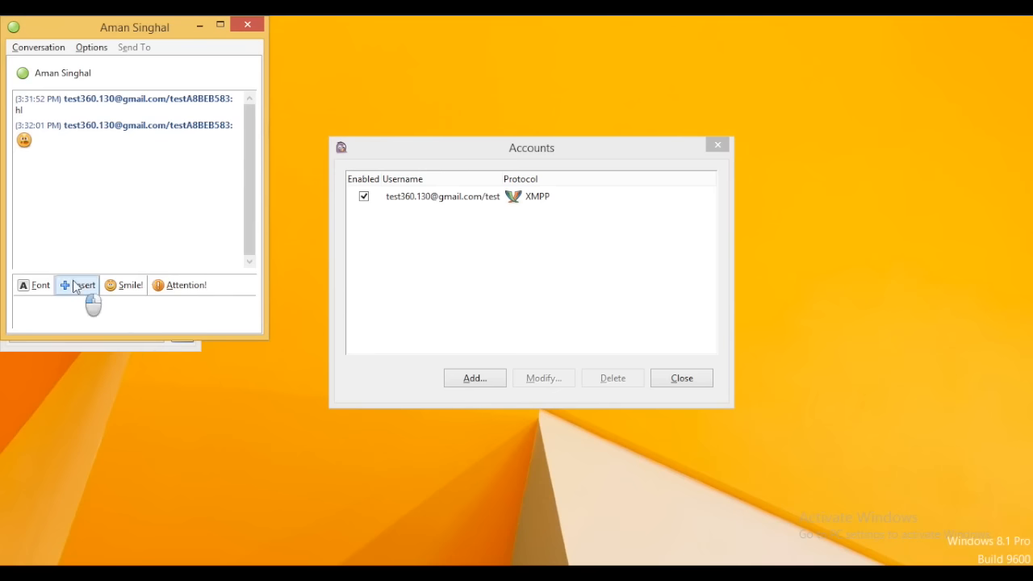
click(78, 284)
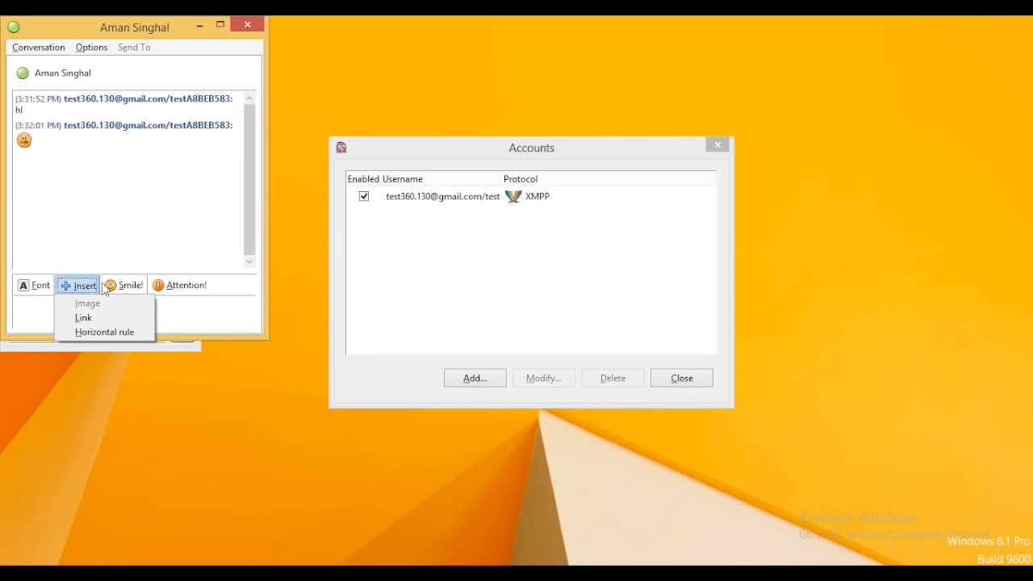
click(216, 267)
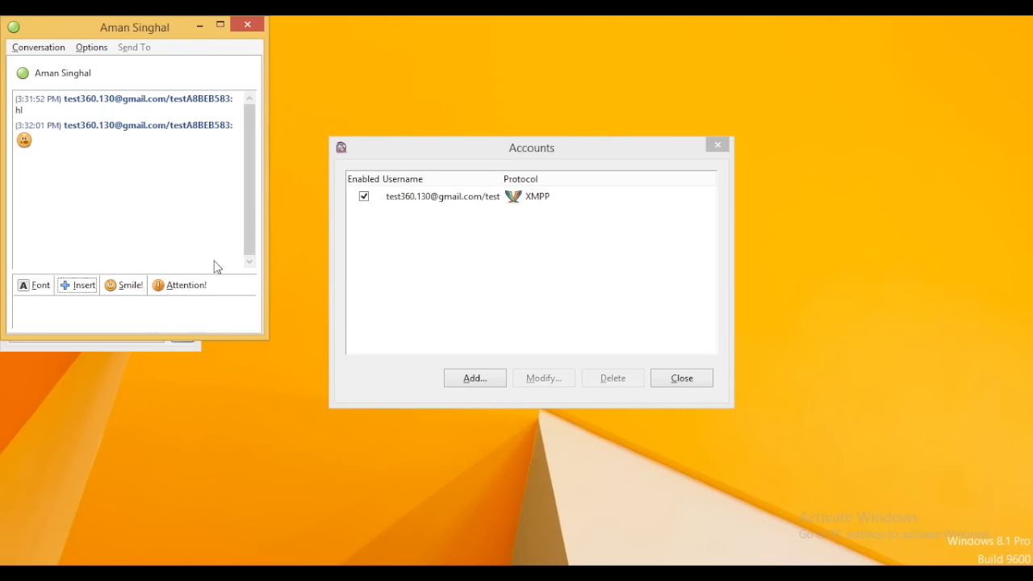
mouse_move(468, 352)
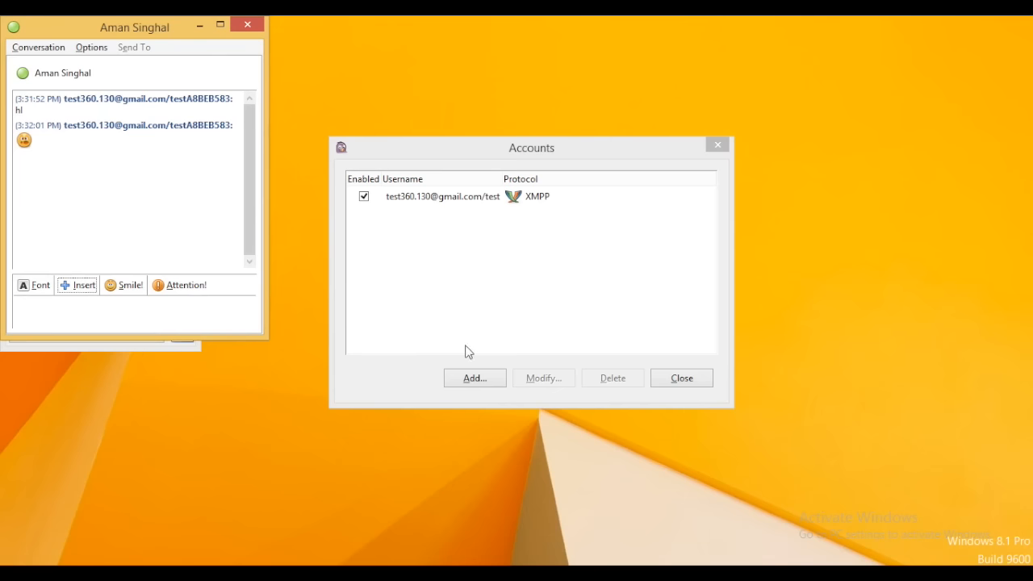
Begin another account with Facebook (XMPP) as protocol, domain chat.facebook.com prefilled
click(475, 378)
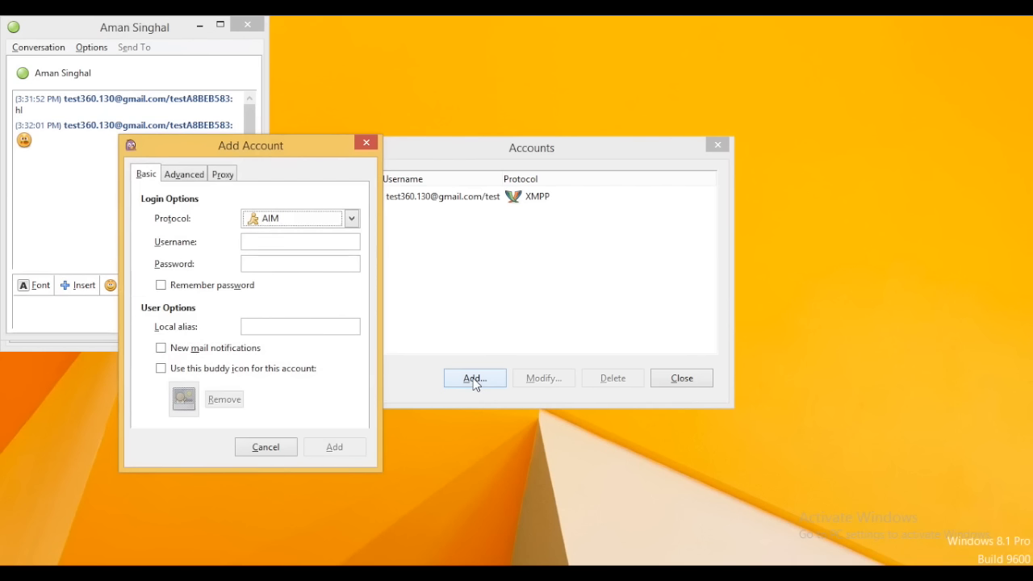
click(350, 218)
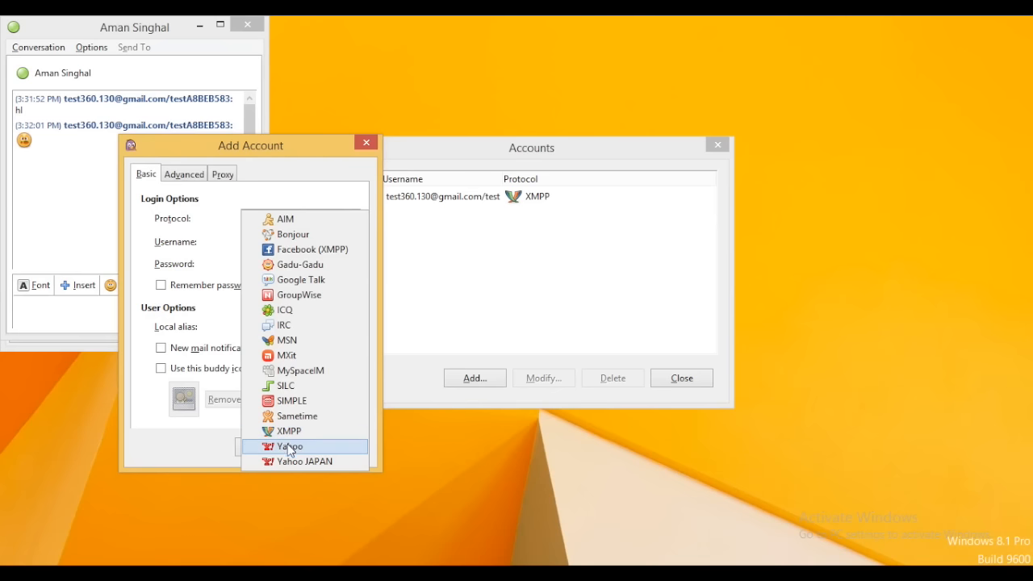
mouse_move(303, 386)
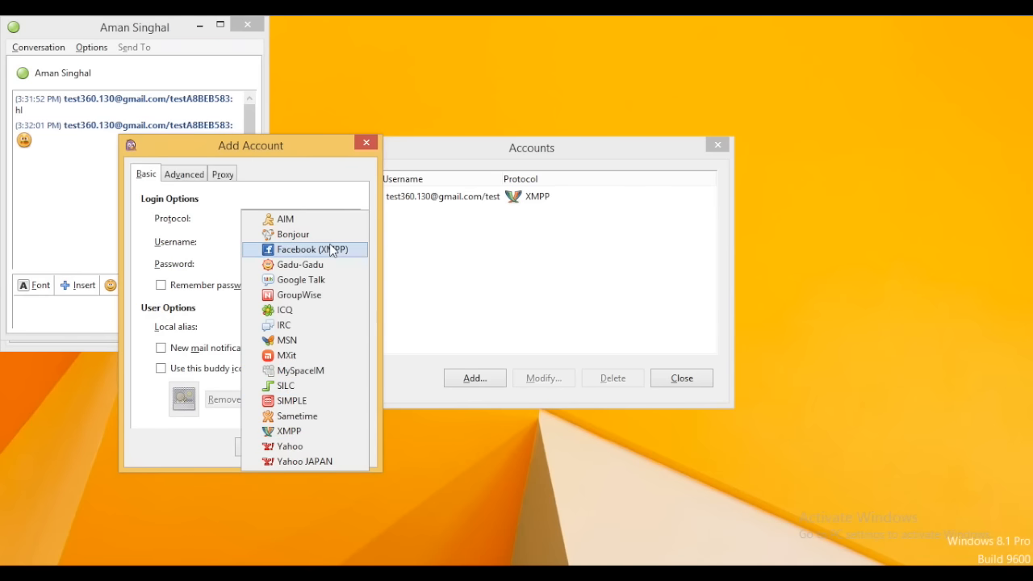
click(305, 248)
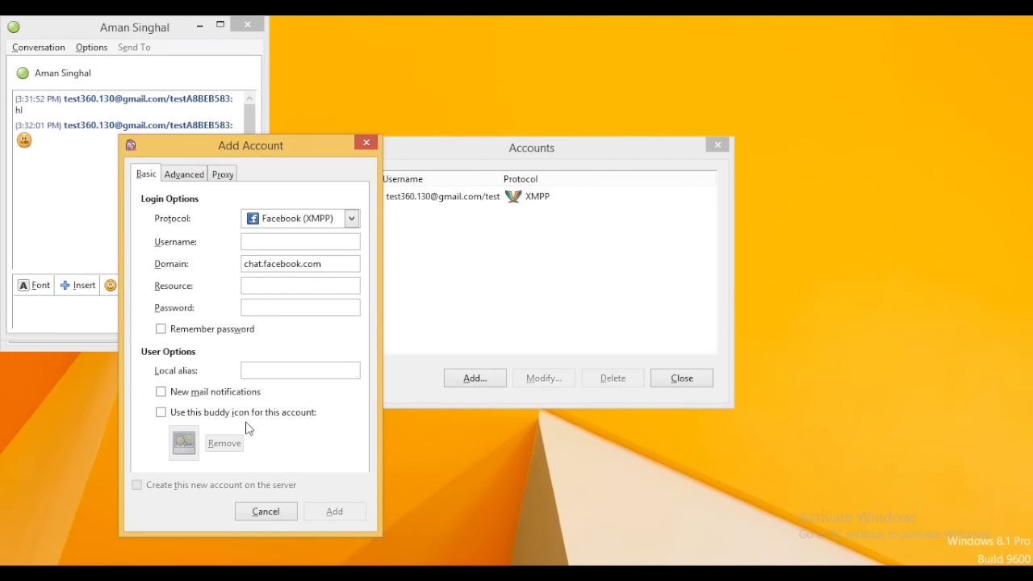
click(300, 242)
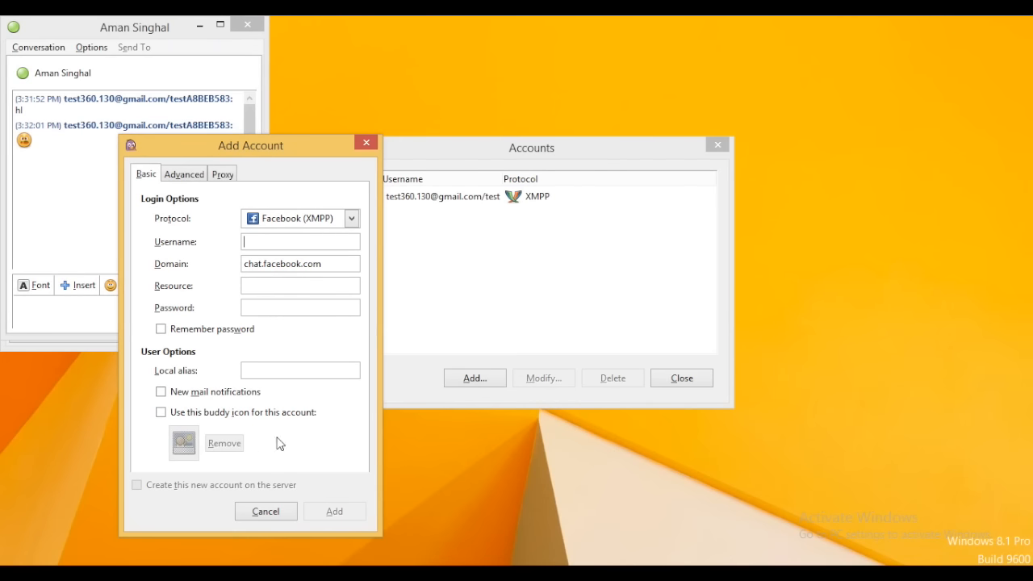